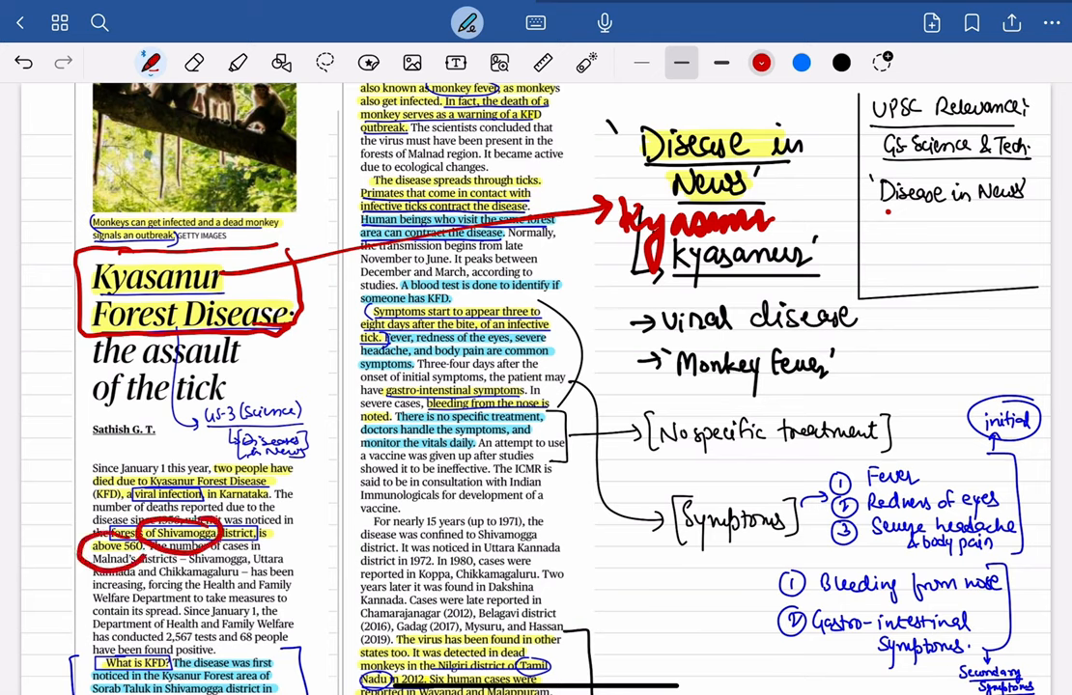
Jot temporary red marks and a word across the top of the handwritten notes heading
click(193, 62)
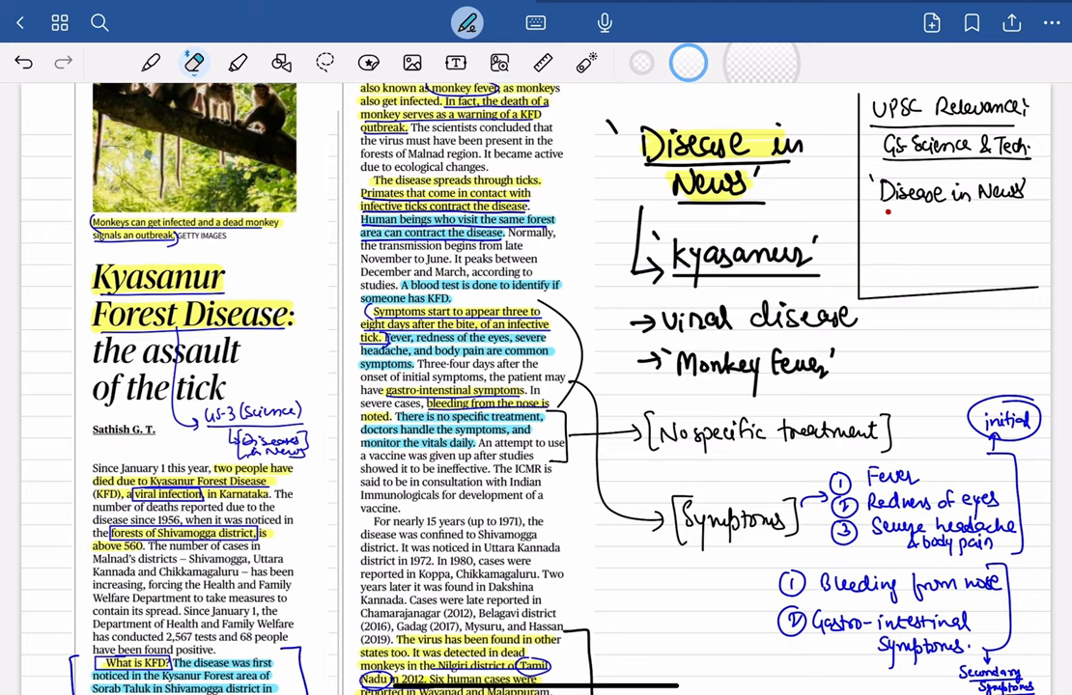
click(151, 62)
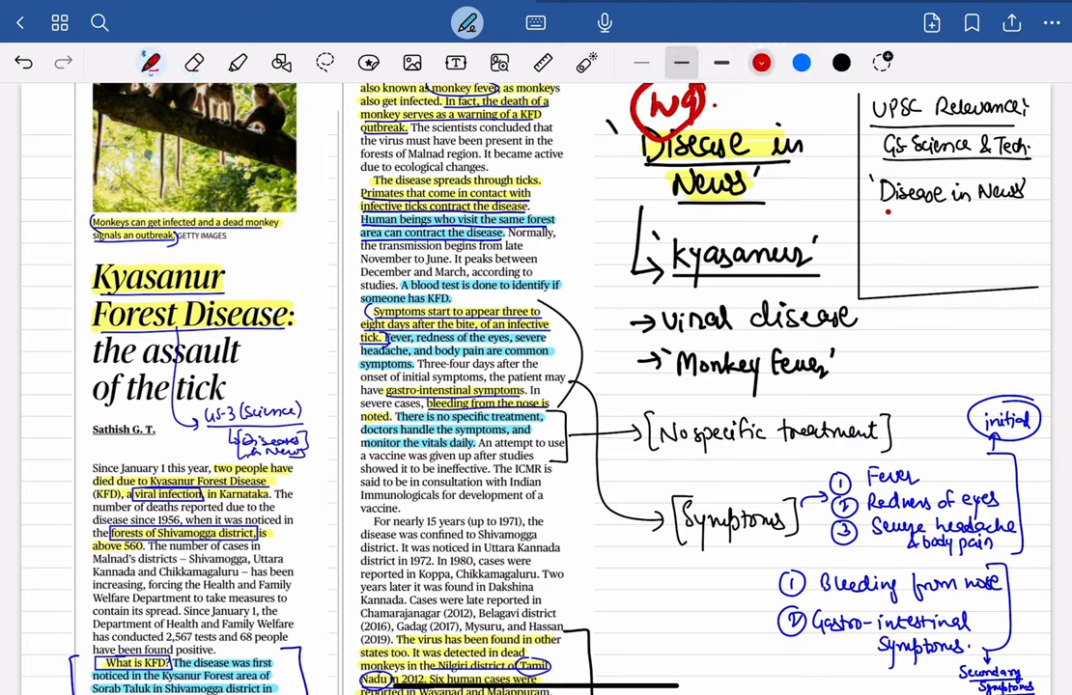
drag(730, 106, 827, 106)
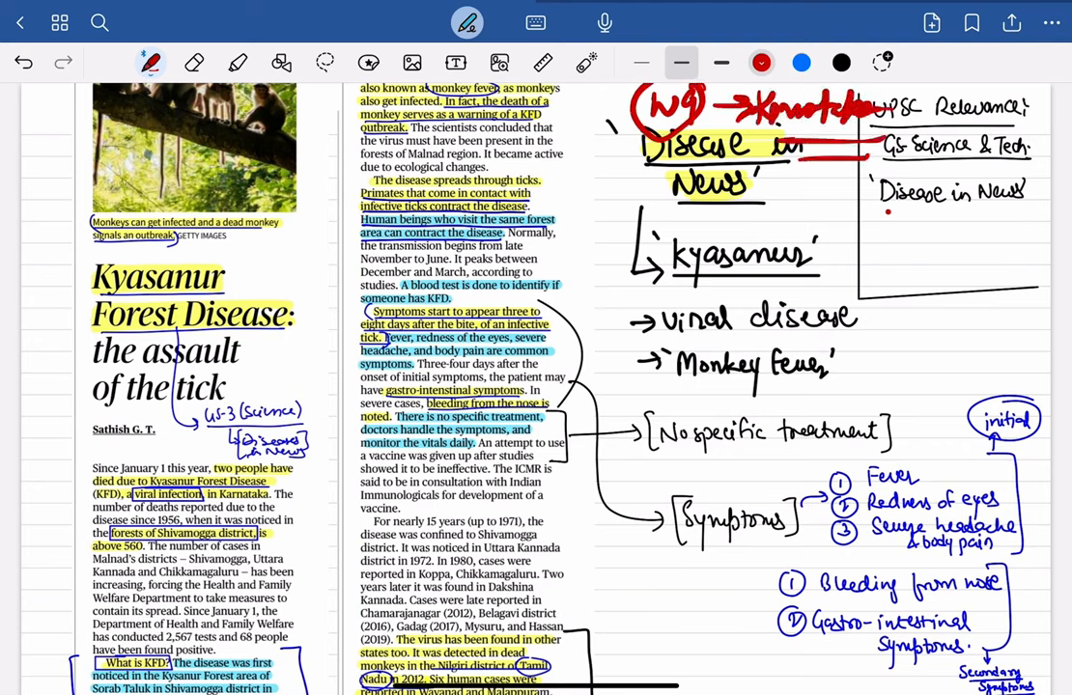
drag(792, 203, 850, 236)
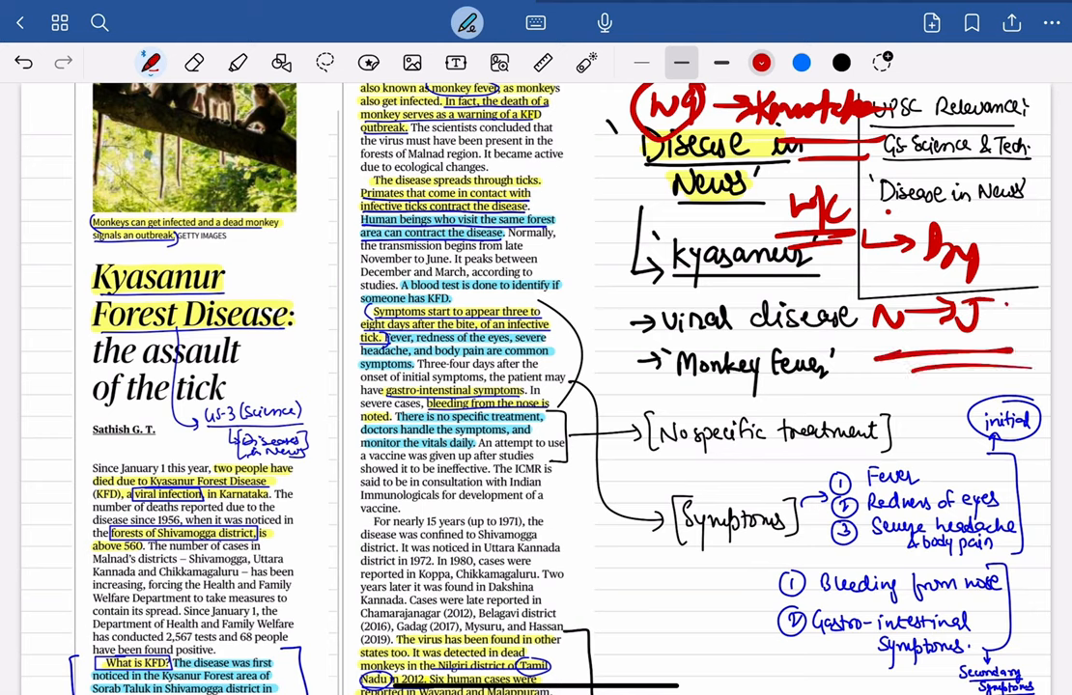
click(193, 62)
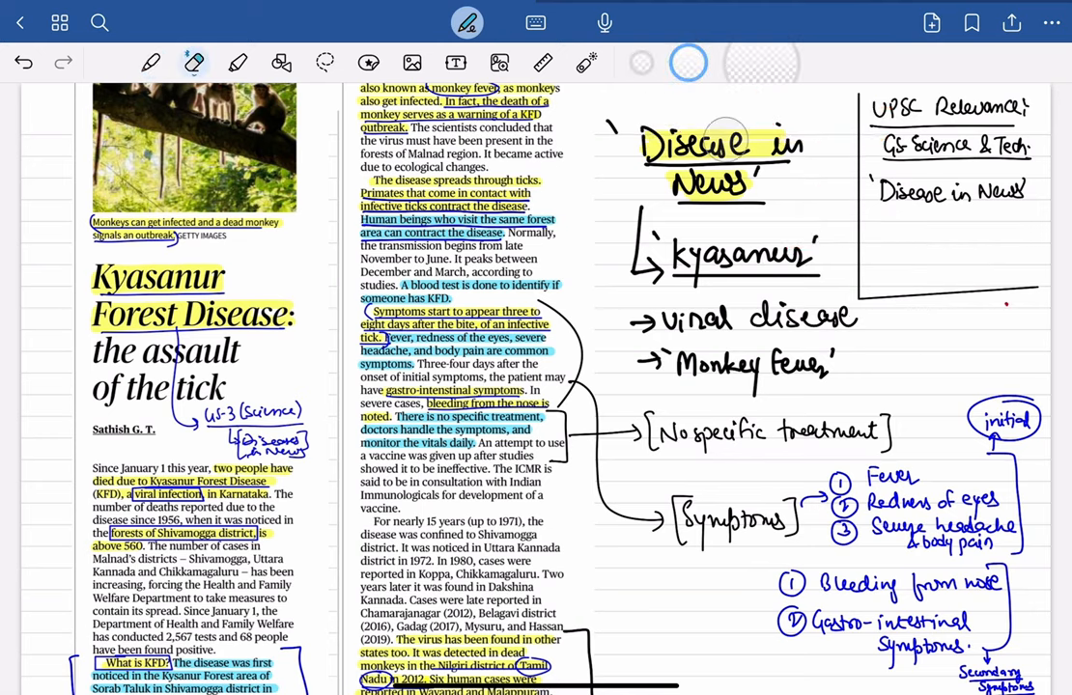
Write 'viral' in red beside the article headline, circle key terms and add side notes
click(150, 62)
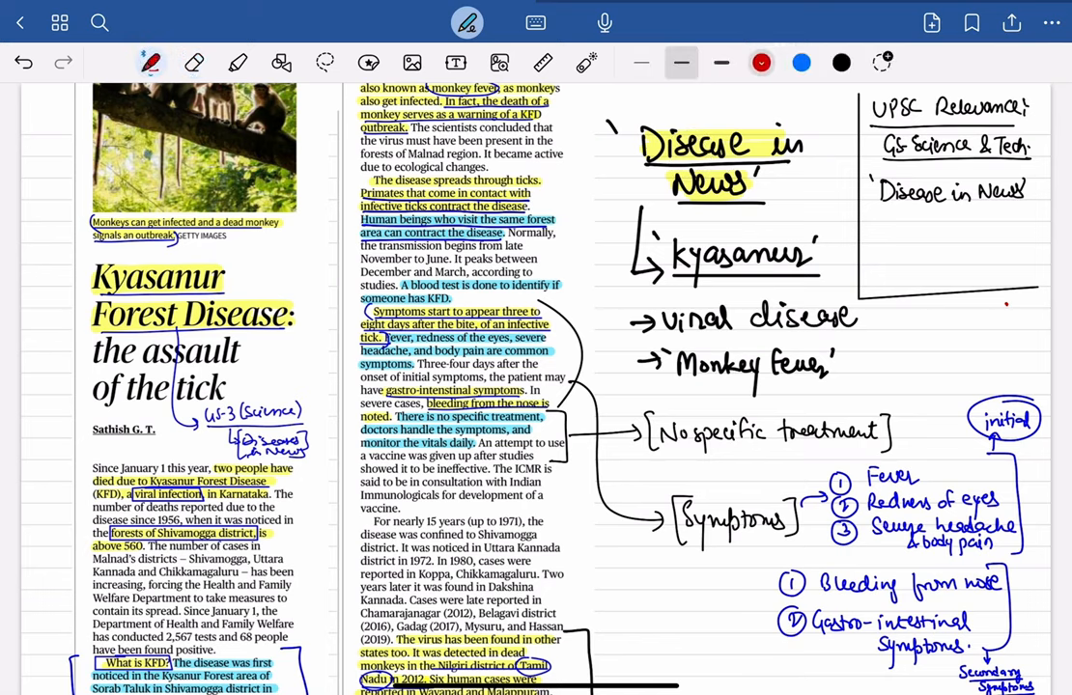
drag(242, 260, 332, 255)
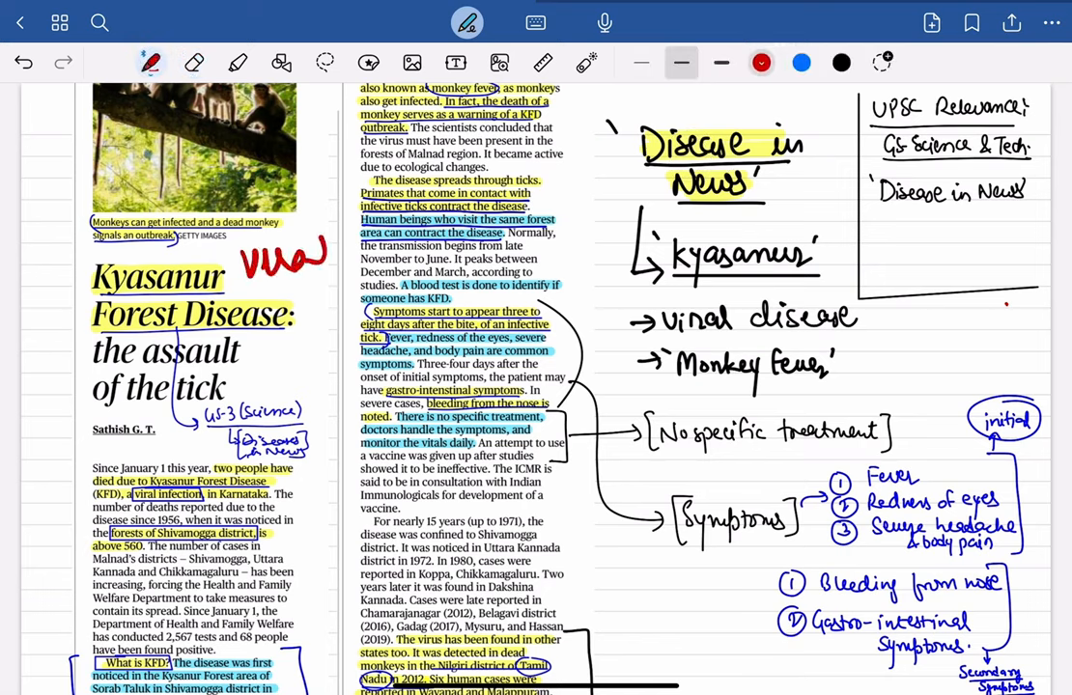
drag(241, 193, 338, 308)
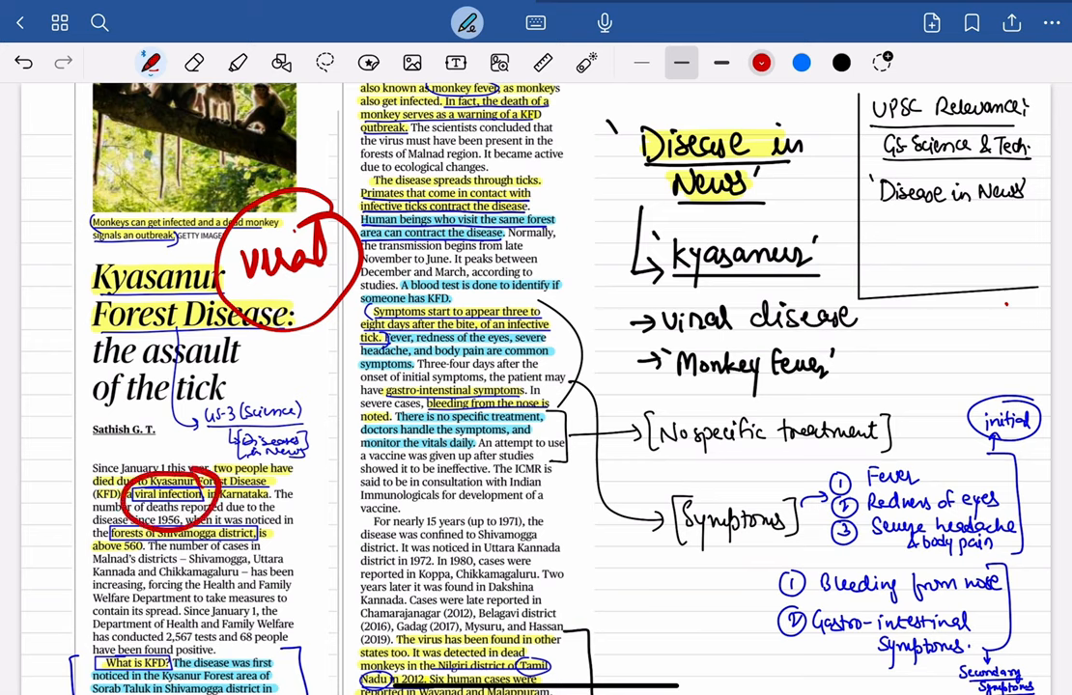
click(193, 62)
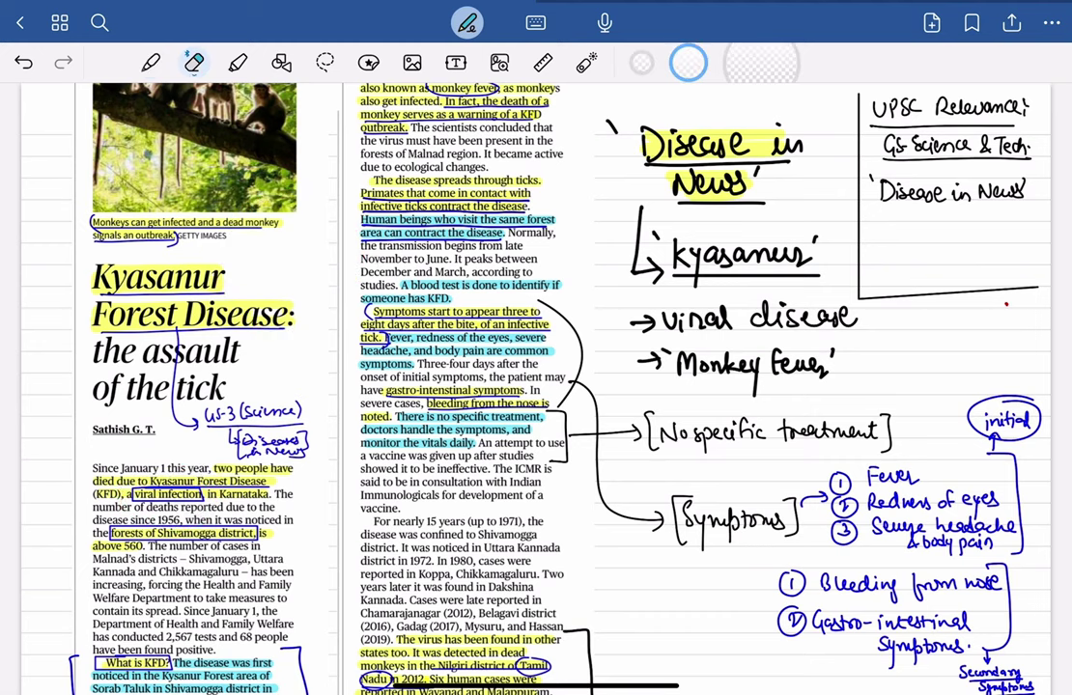
click(151, 61)
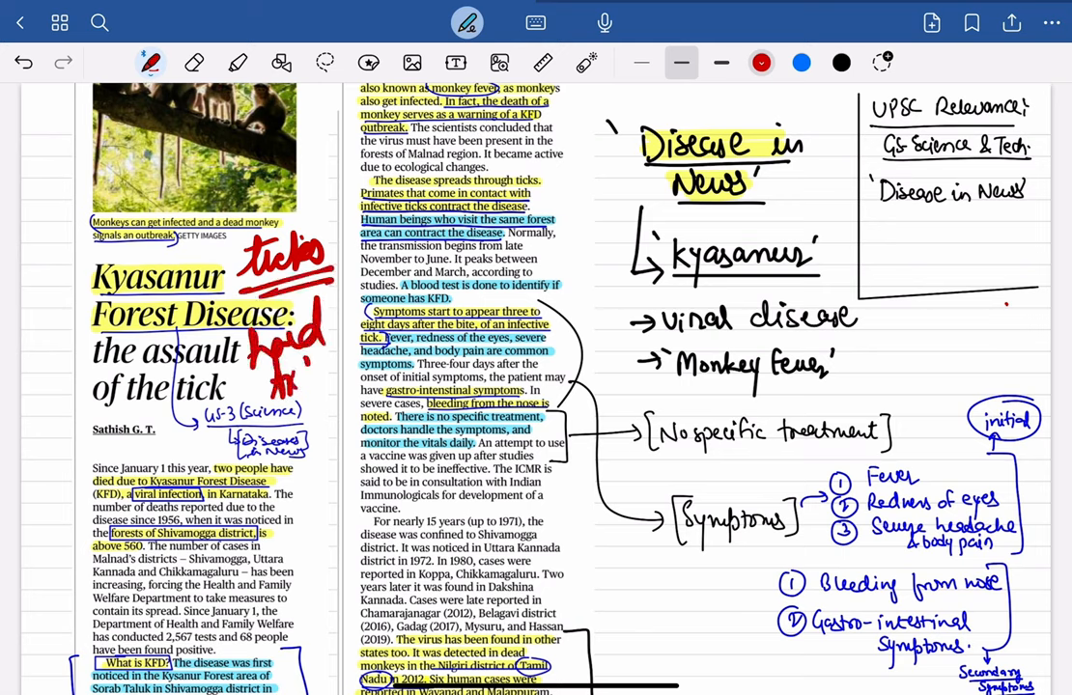
drag(289, 367, 357, 415)
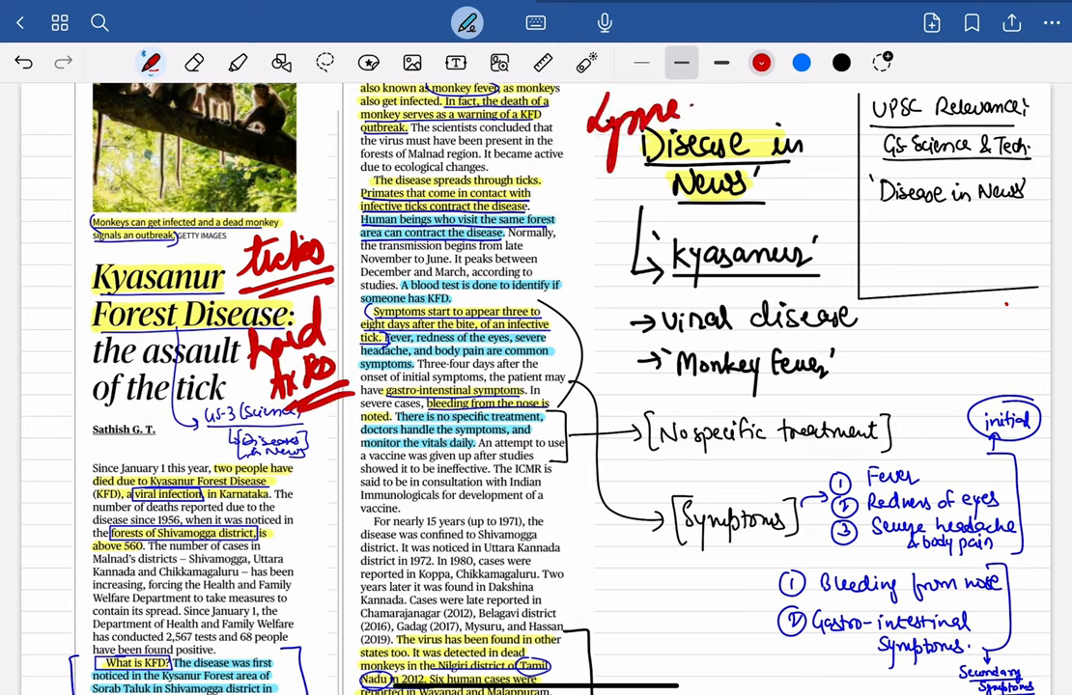
click(193, 62)
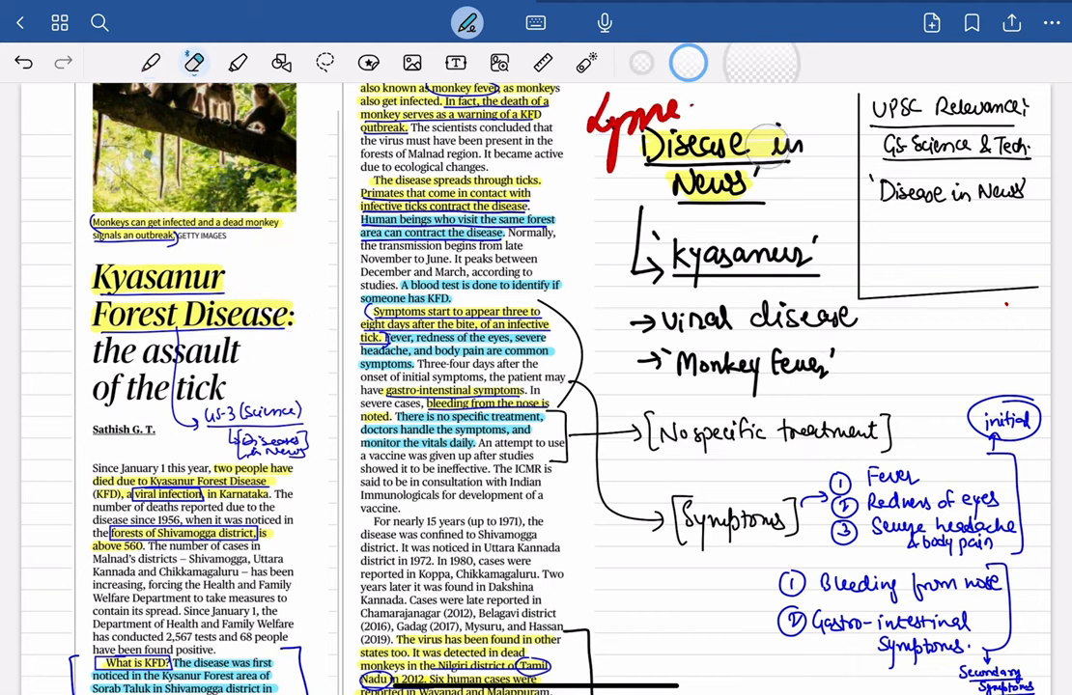
Add a temporary red 'vector' note near the UPSC Relevance box
click(151, 61)
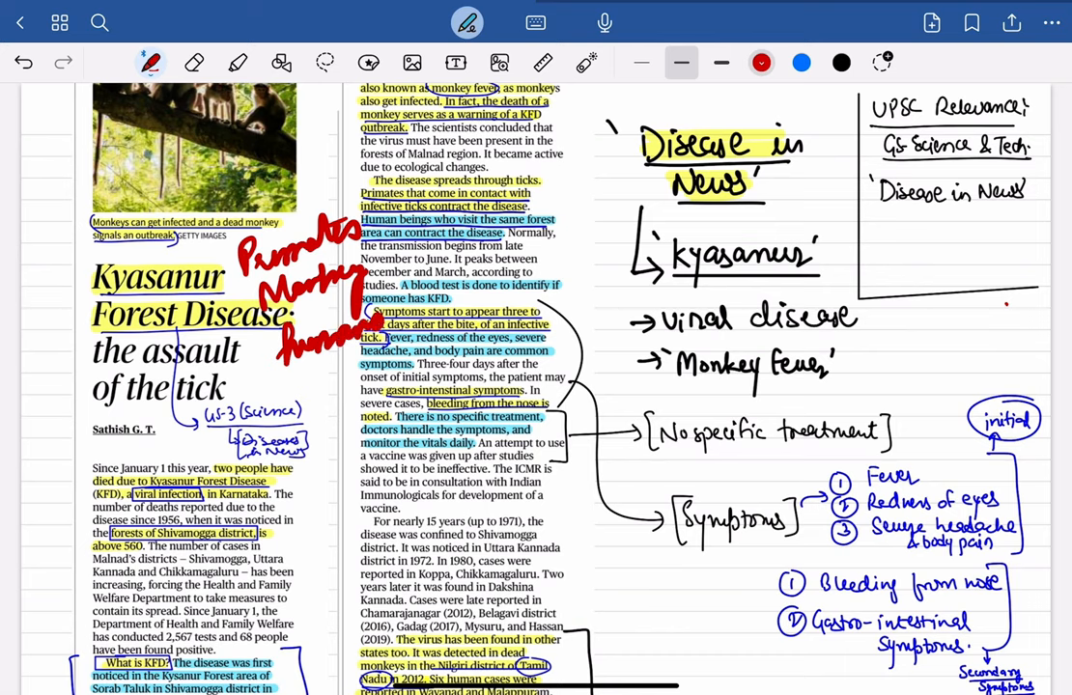
click(193, 62)
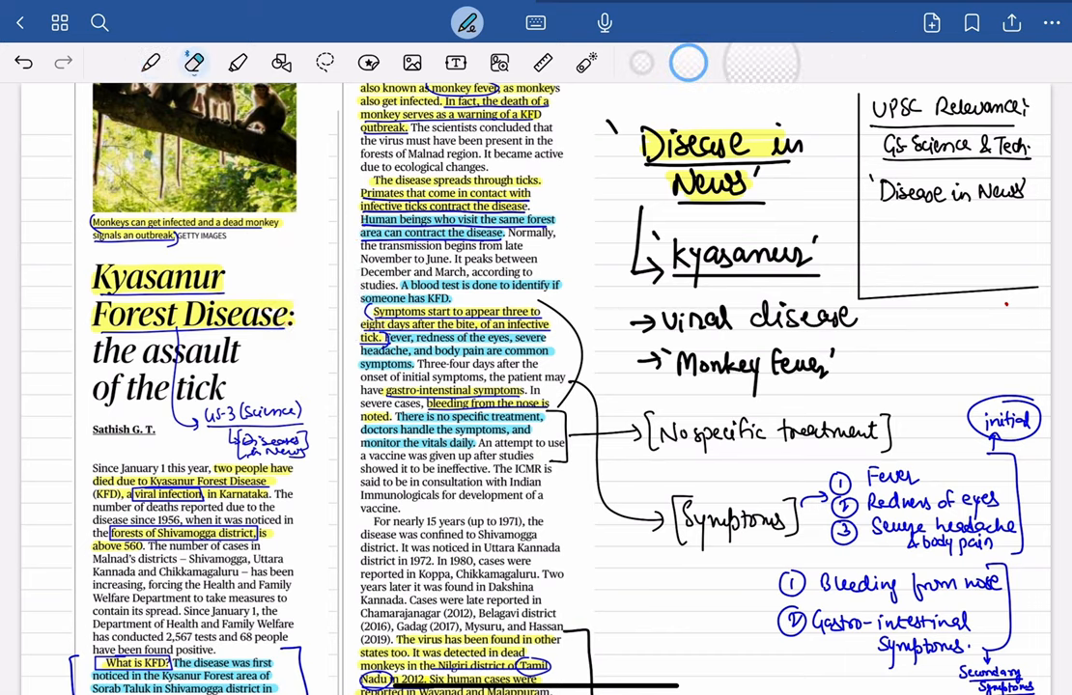
click(151, 62)
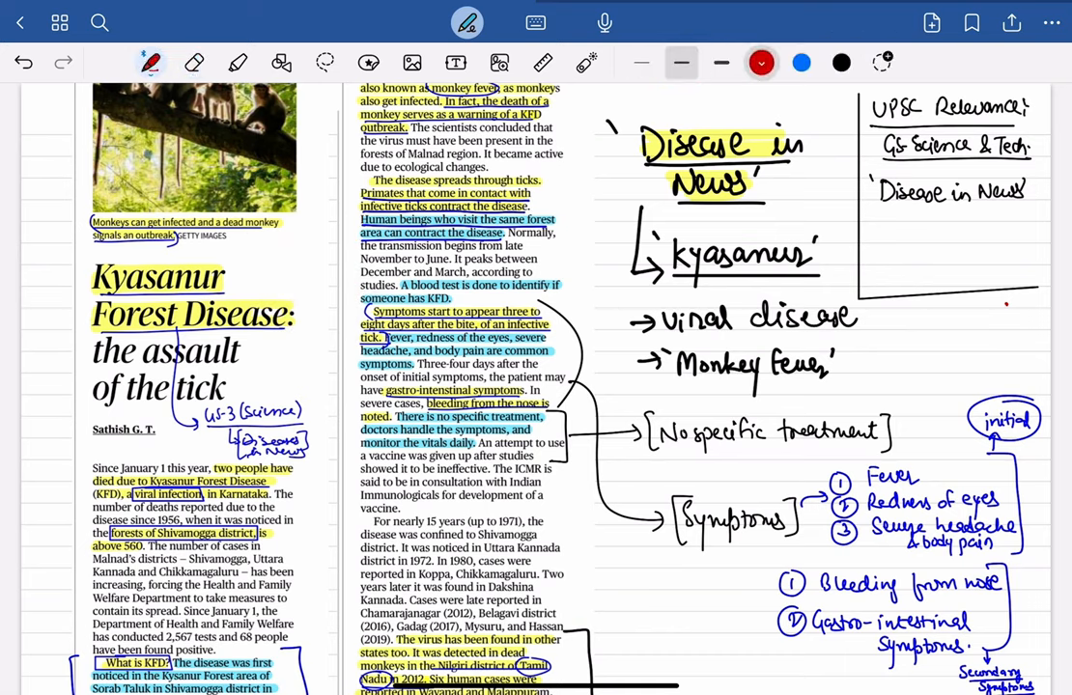
text(vector)
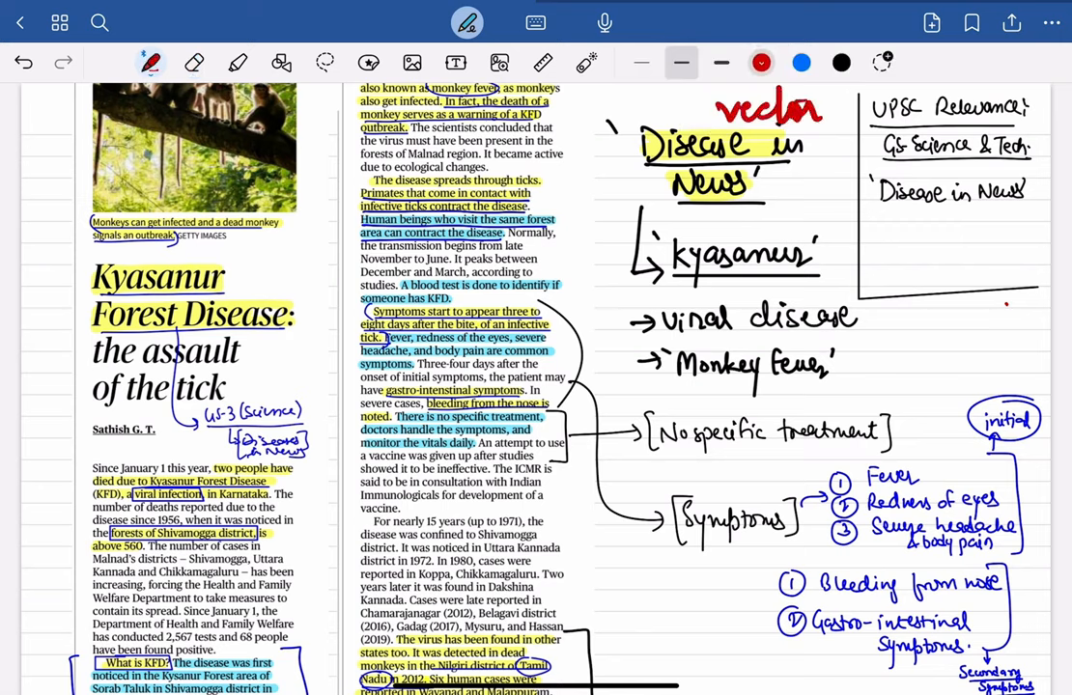
drag(850, 96, 907, 165)
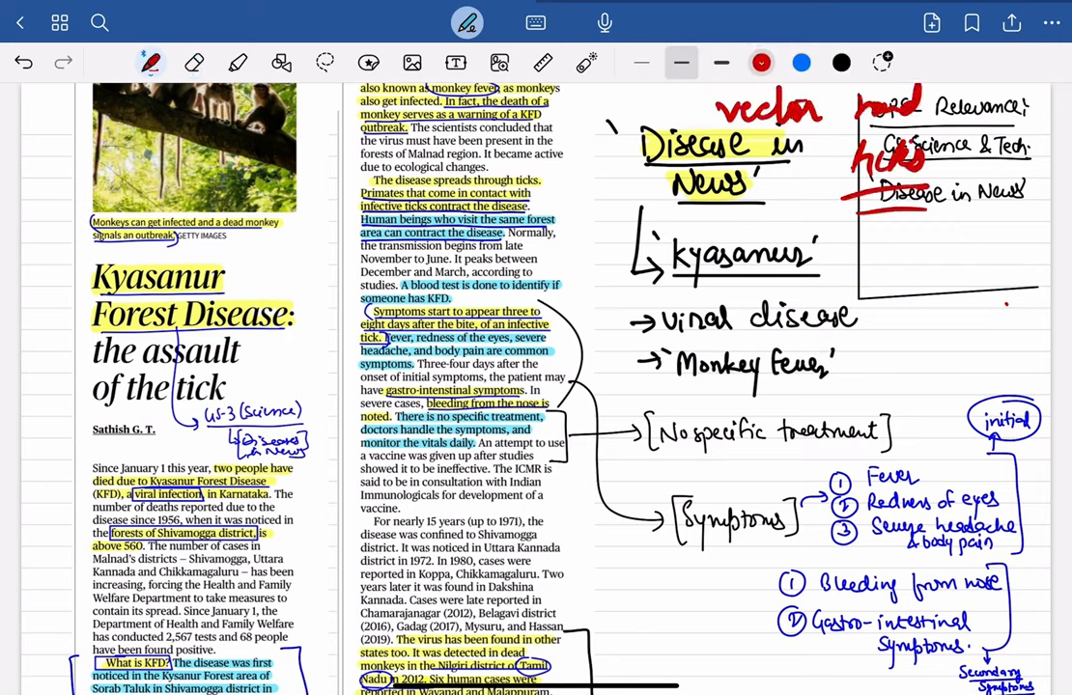
click(193, 61)
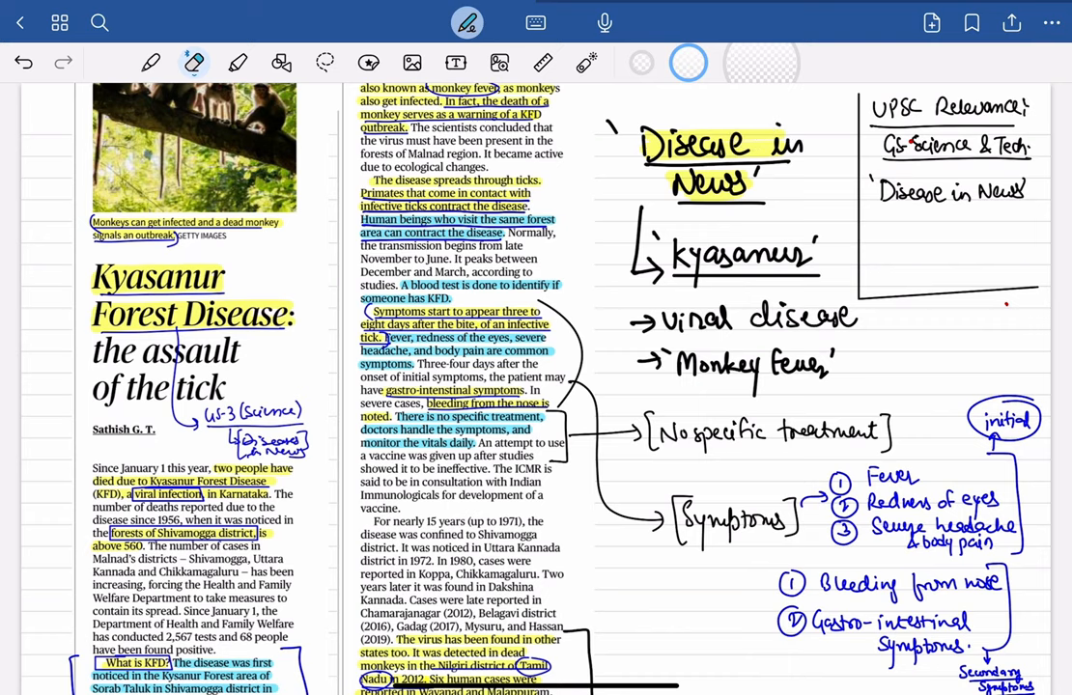
Jot a red word beside the notes heading and annotate the handwritten notes
click(151, 62)
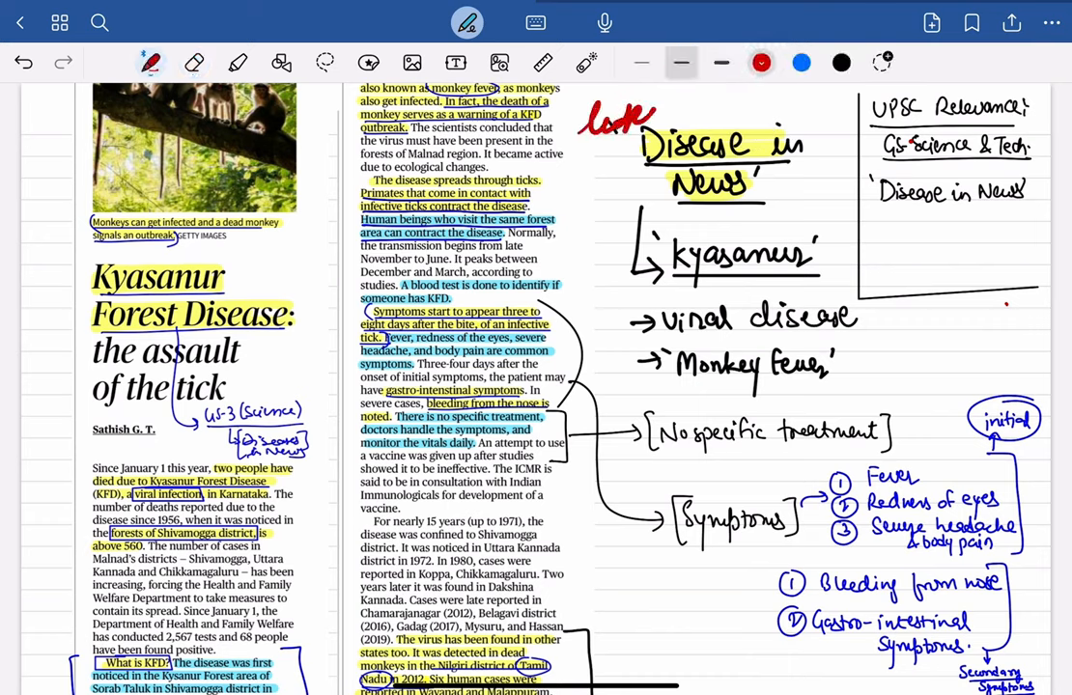
drag(579, 116, 656, 145)
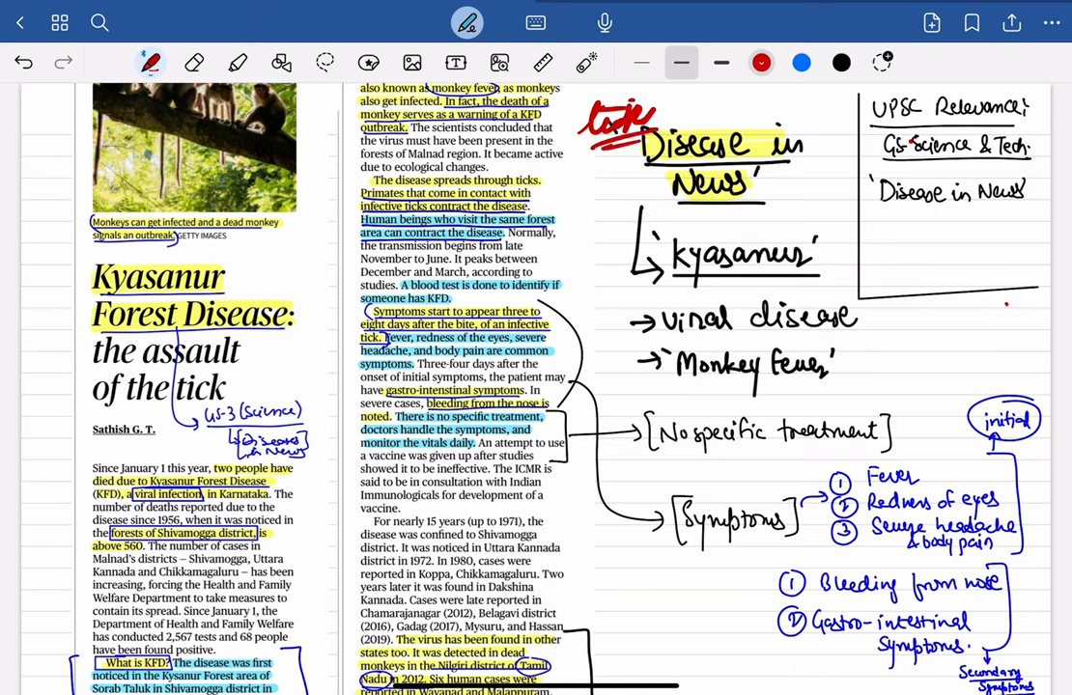
click(193, 62)
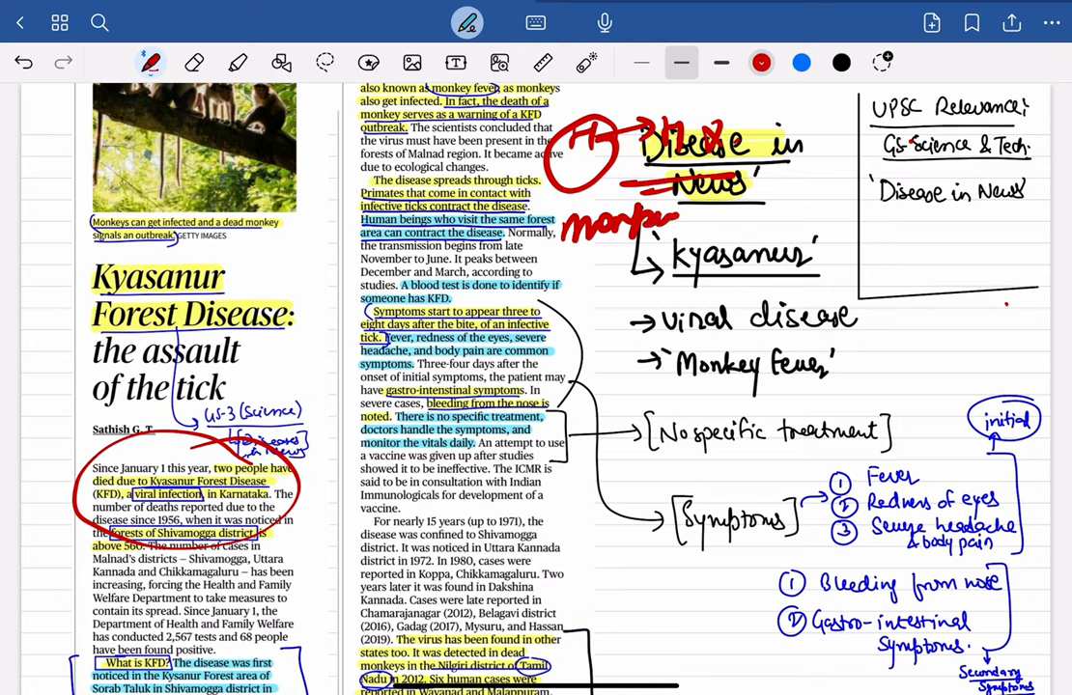
drag(580, 261, 666, 266)
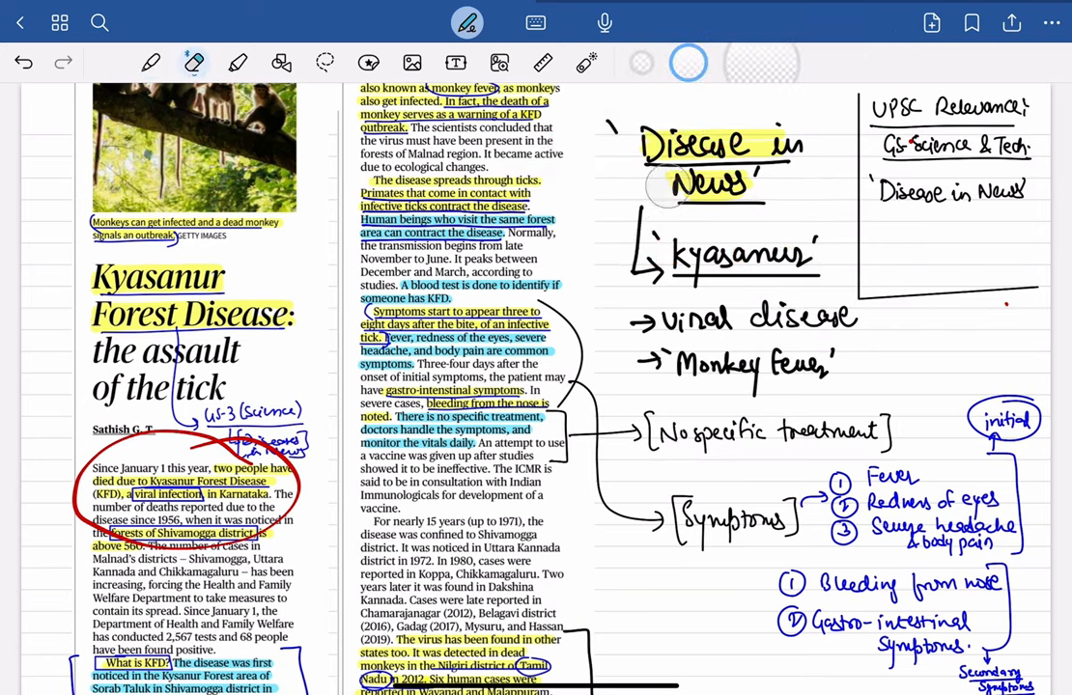
Write red '3-5%' and dengue-comparison notes beside the Kyasanur heading
click(151, 61)
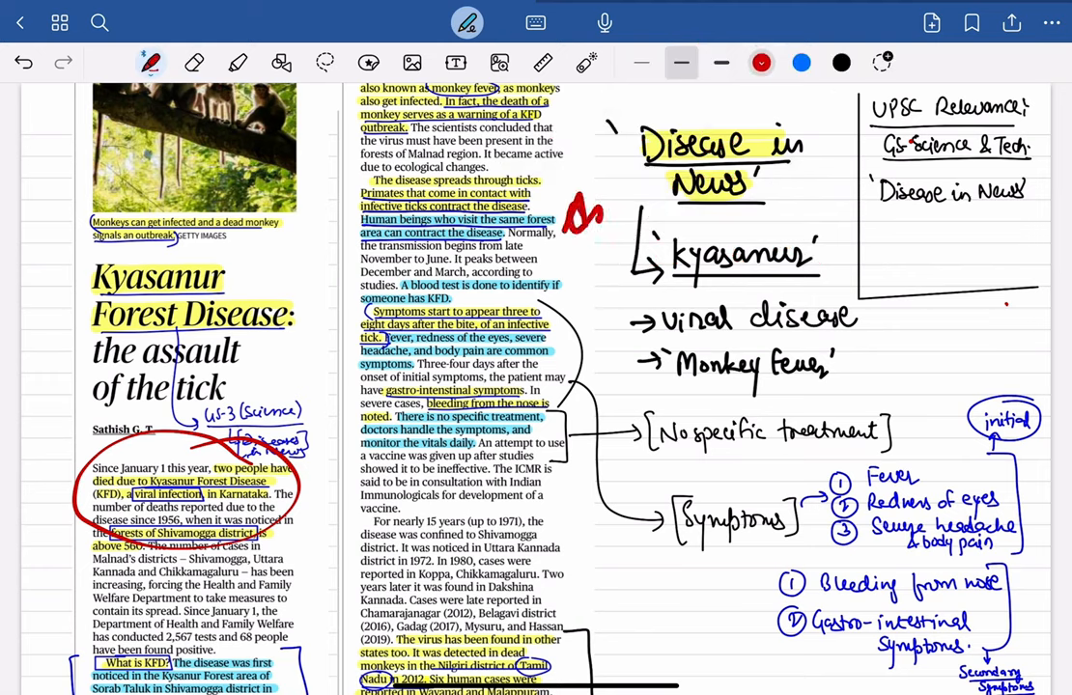
drag(570, 228, 768, 216)
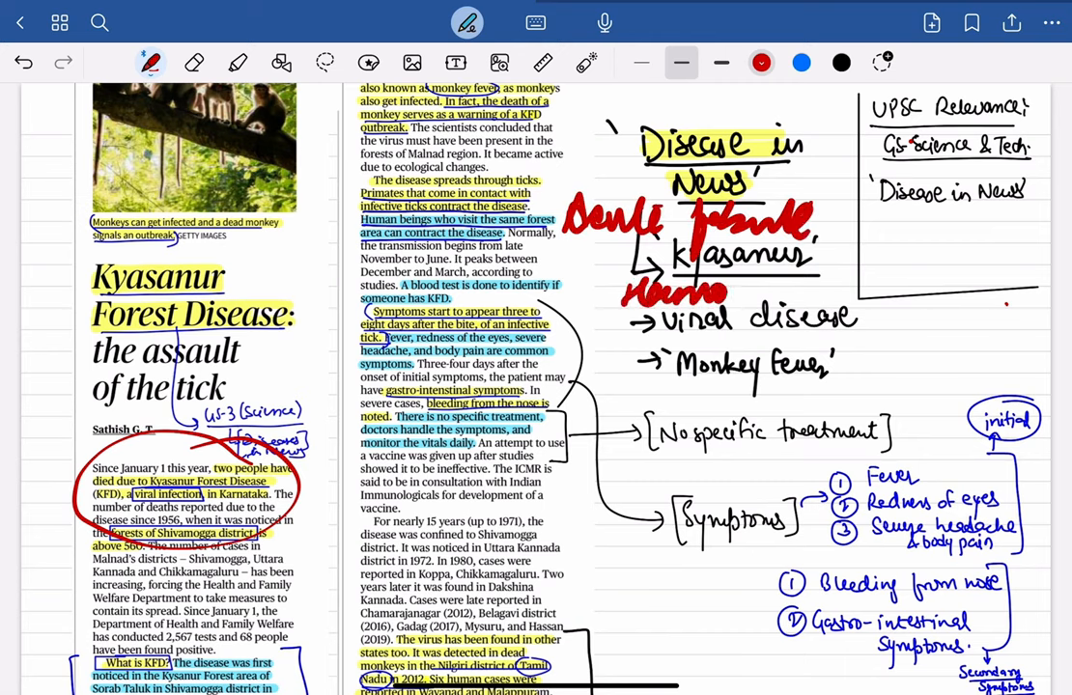
drag(695, 289, 897, 289)
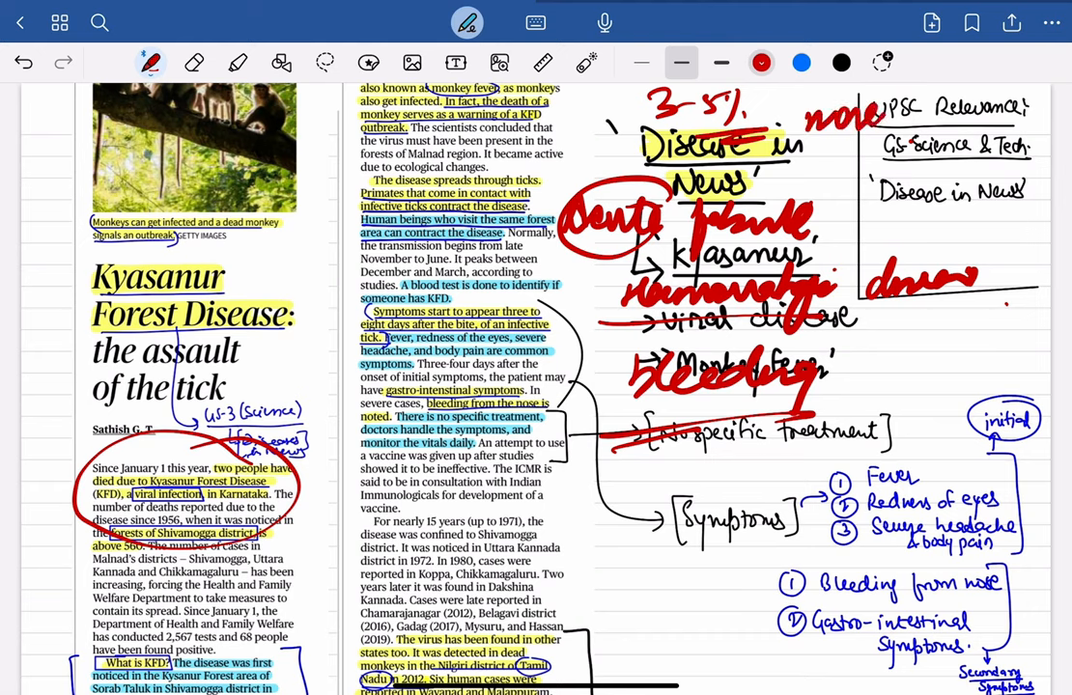
click(193, 61)
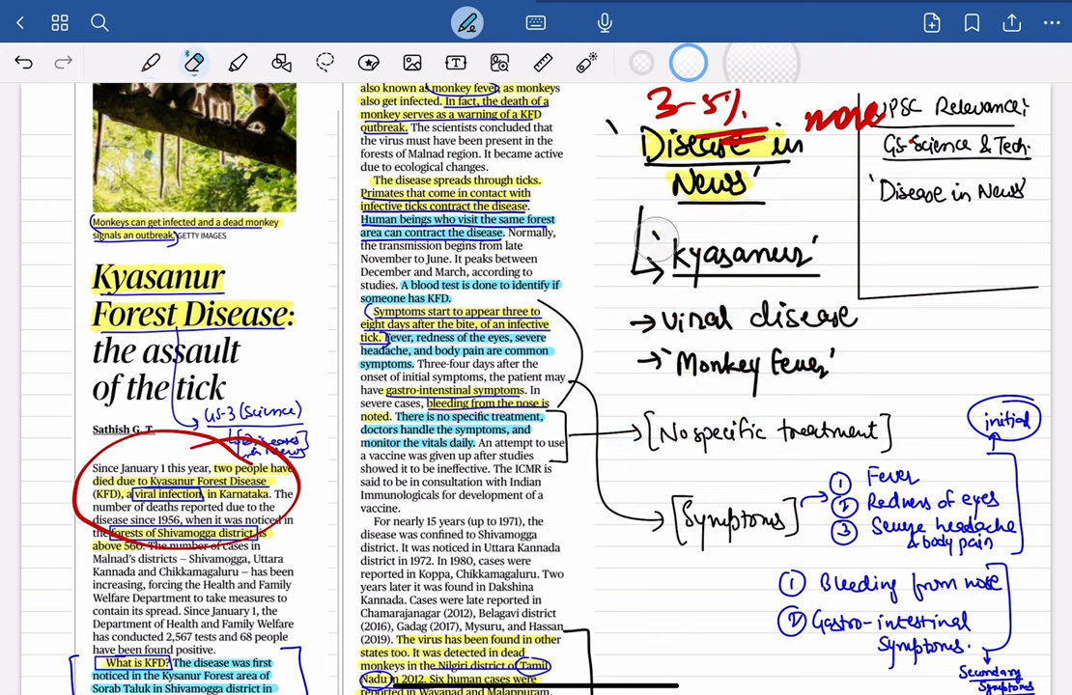
Write red PCR, ELISA and supportive-treatment notes, then switch to erasing them
click(151, 62)
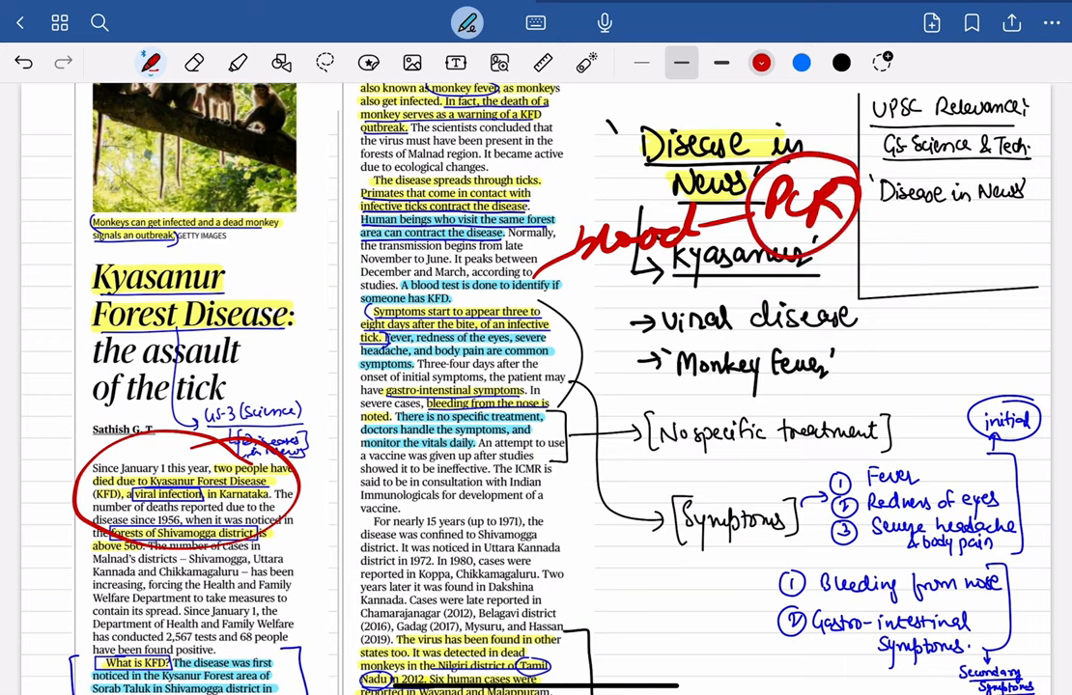
drag(850, 255, 898, 247)
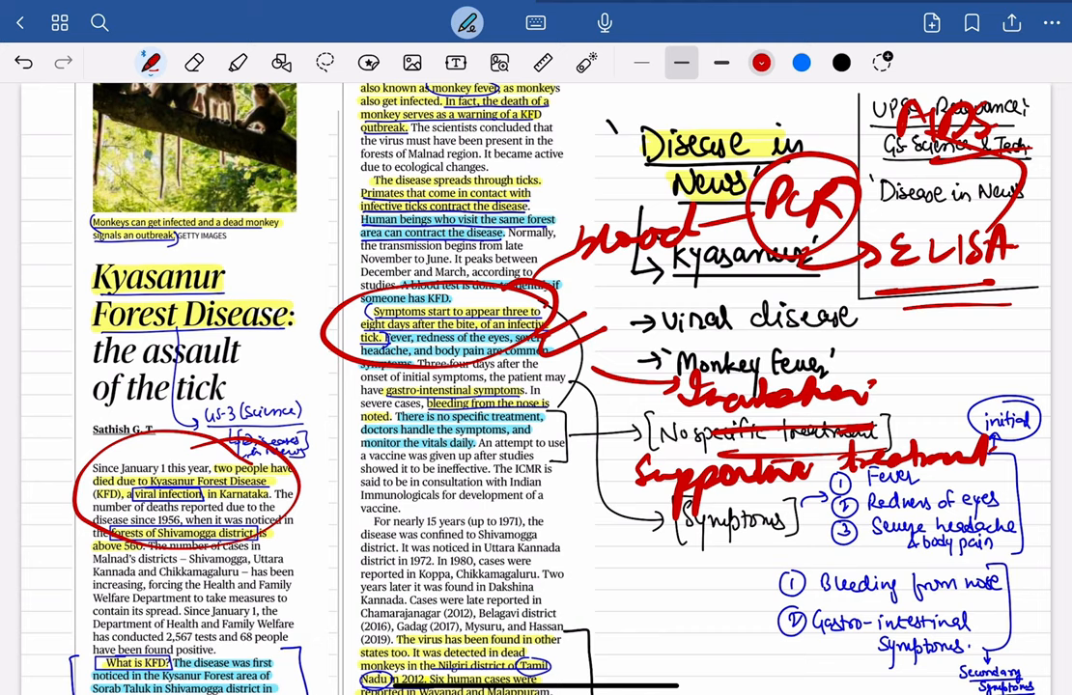
click(193, 62)
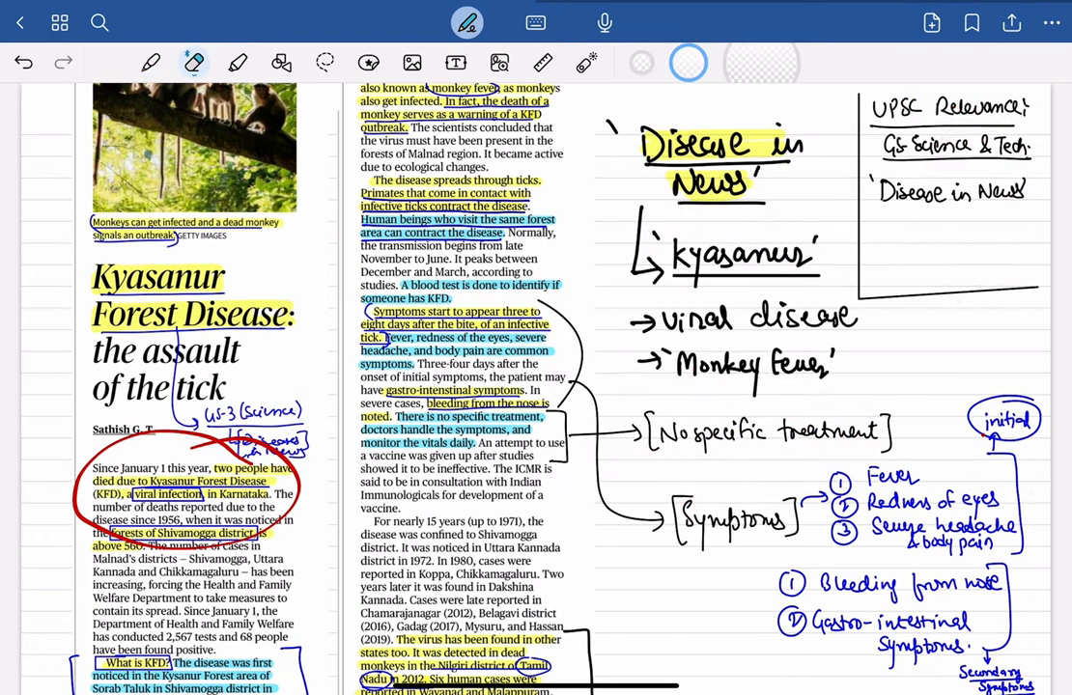
Write a red 'Prevention' note beside the vaccine point and move to the typed notes page
click(150, 61)
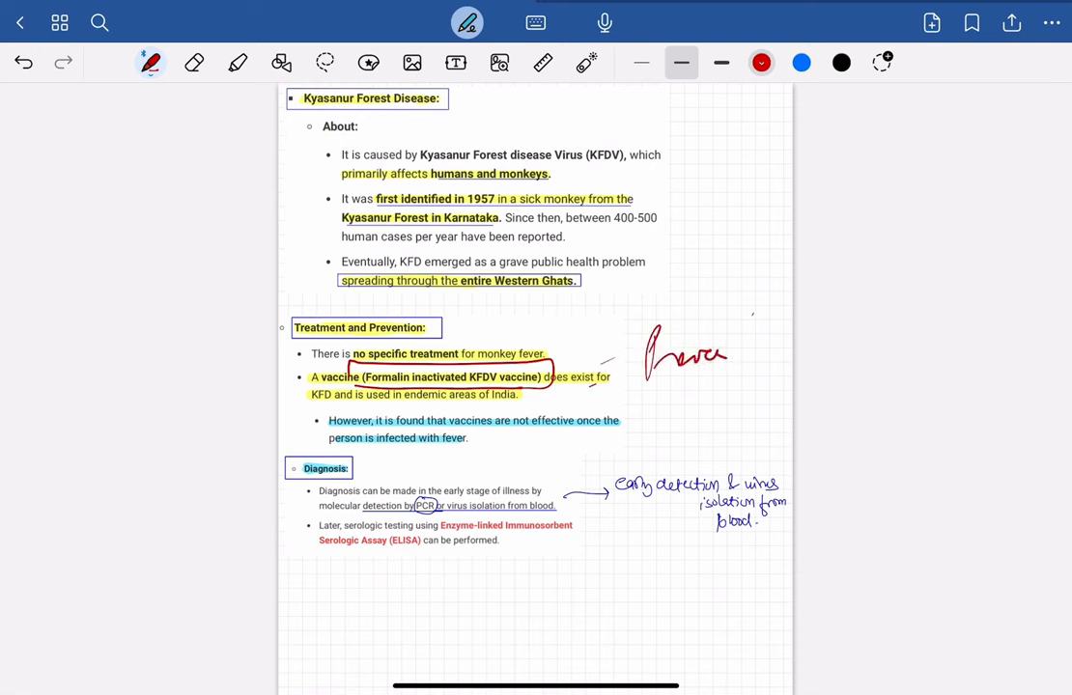
drag(714, 351, 782, 332)
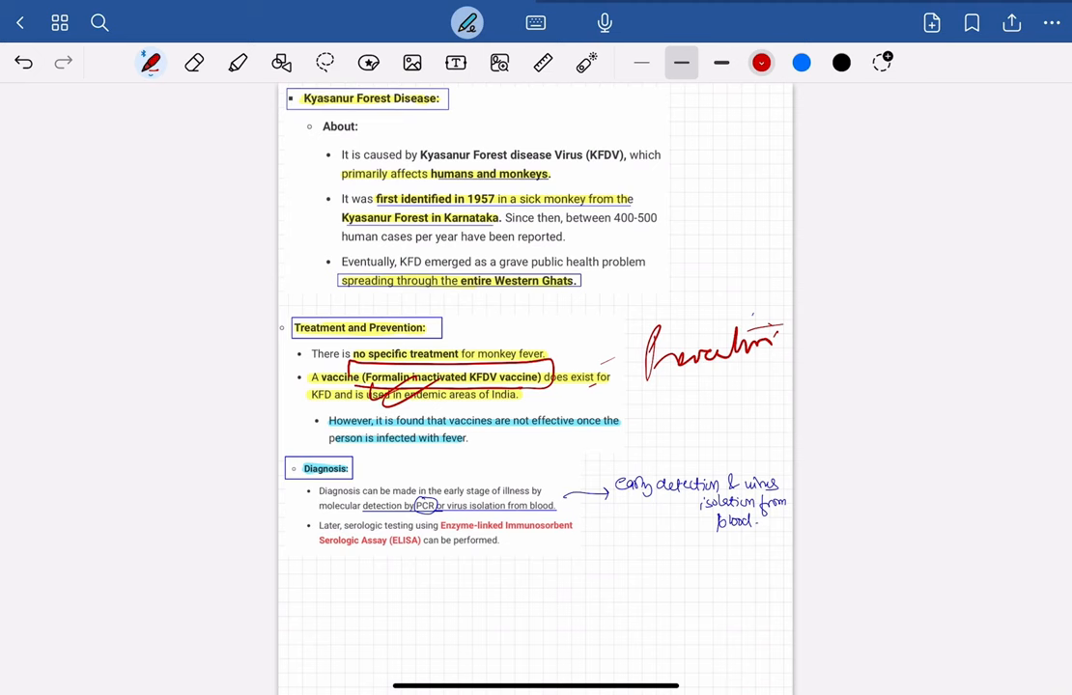
scroll(right, 3)
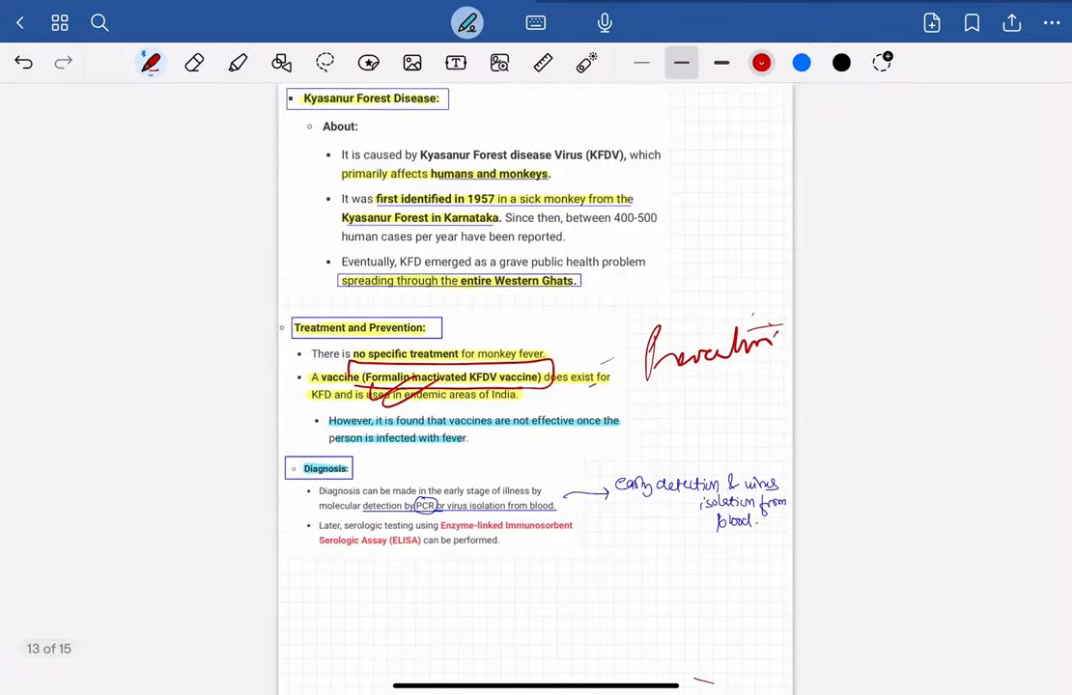
Write a red note above the About section and the disease name
drag(494, 131, 550, 120)
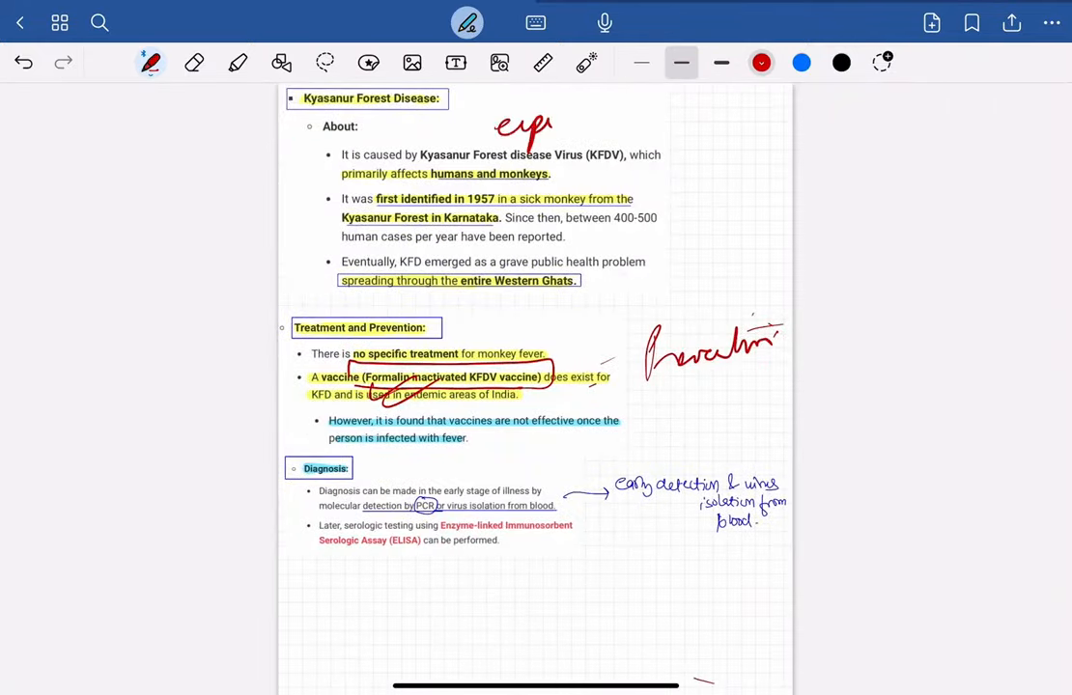
click(193, 61)
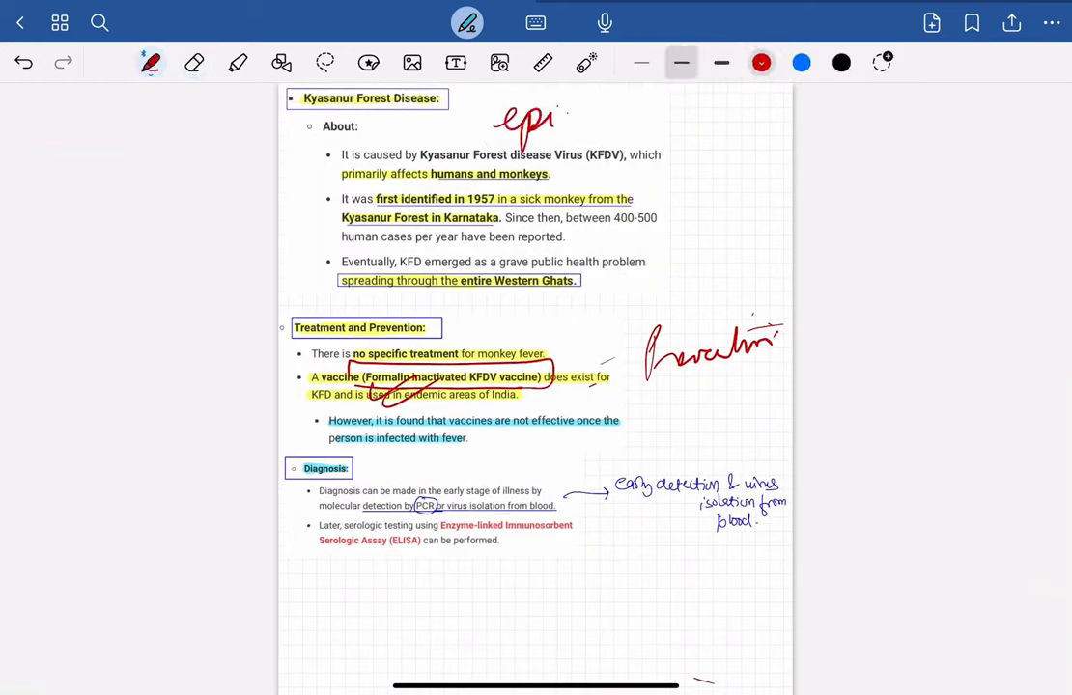
drag(560, 107, 638, 144)
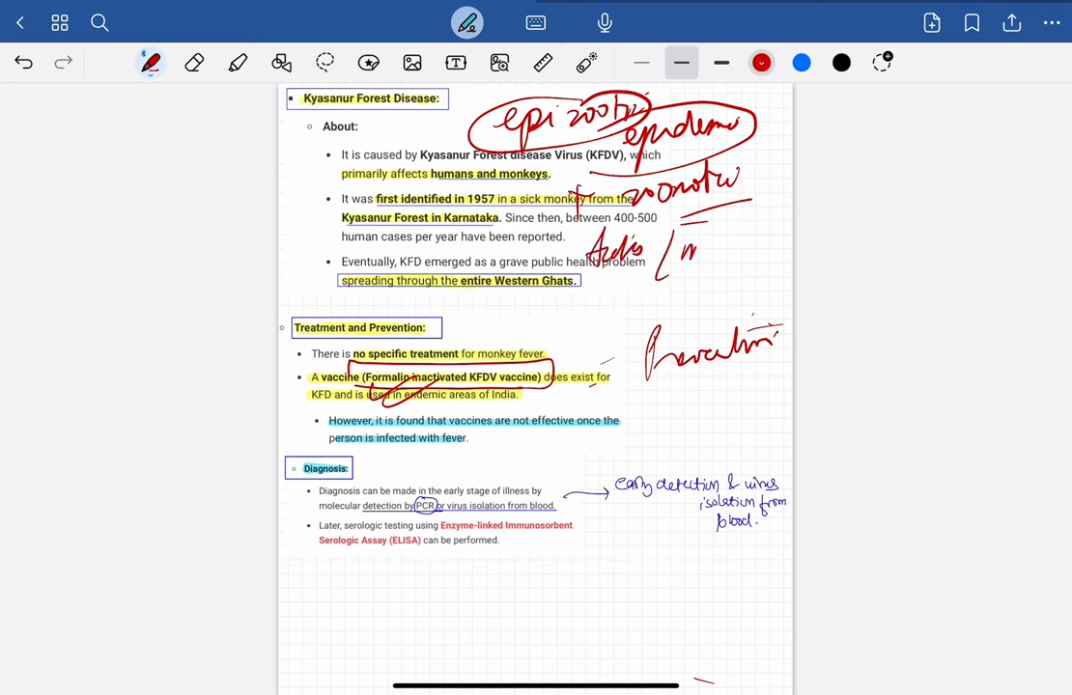
Add red endemic, zoonotic and ticks notes, circle a mark and arrow toward the vaccine point
drag(680, 247, 776, 251)
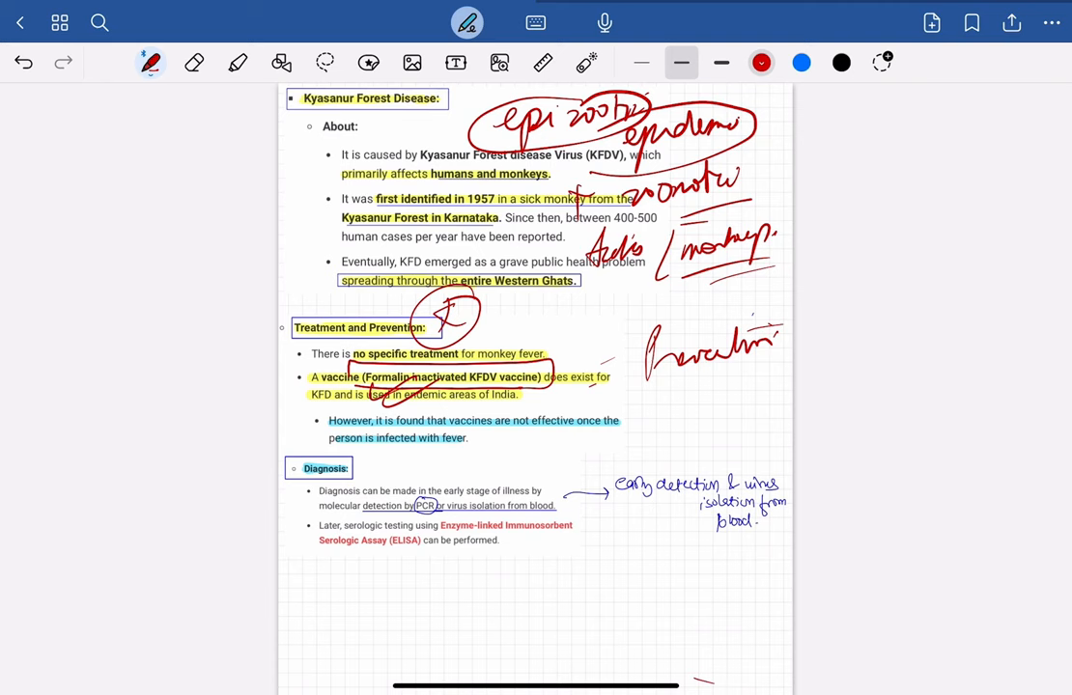
drag(498, 306, 506, 352)
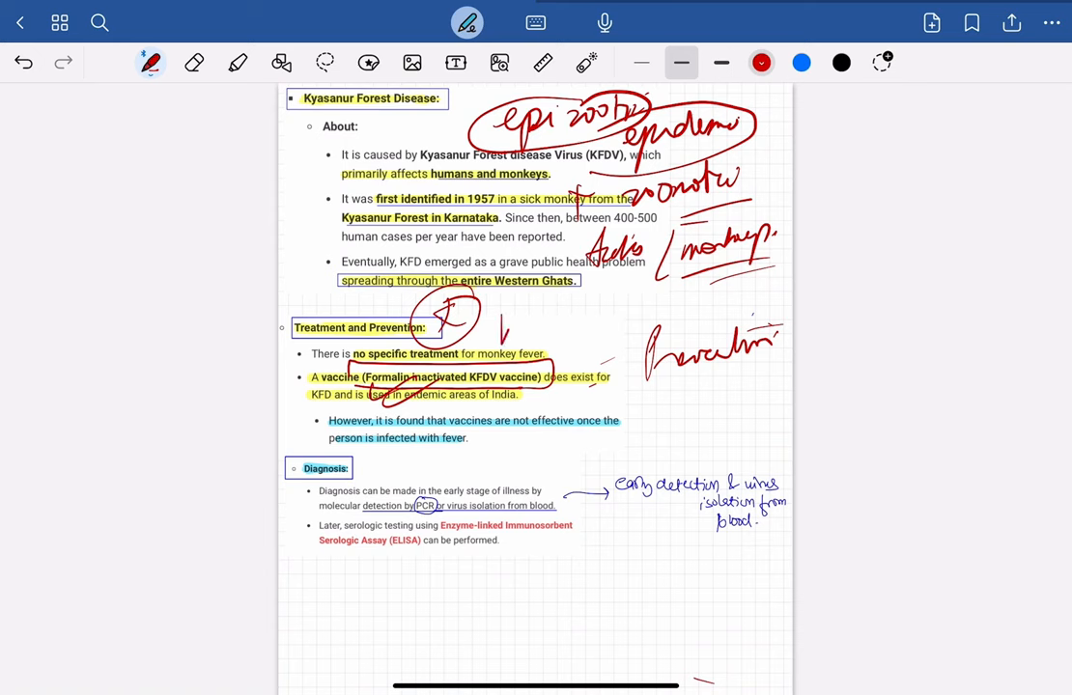
drag(493, 328, 541, 338)
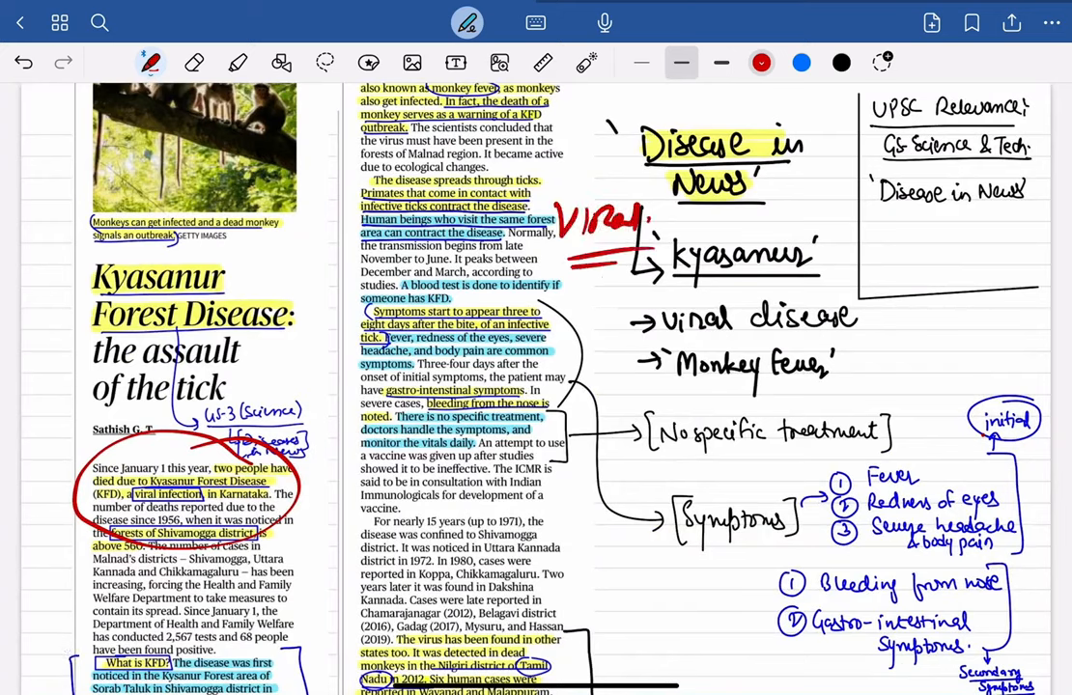
Write 'Tick Monkey' after the red Viral label and draw arrows toward the viral disease note
drag(675, 236, 729, 222)
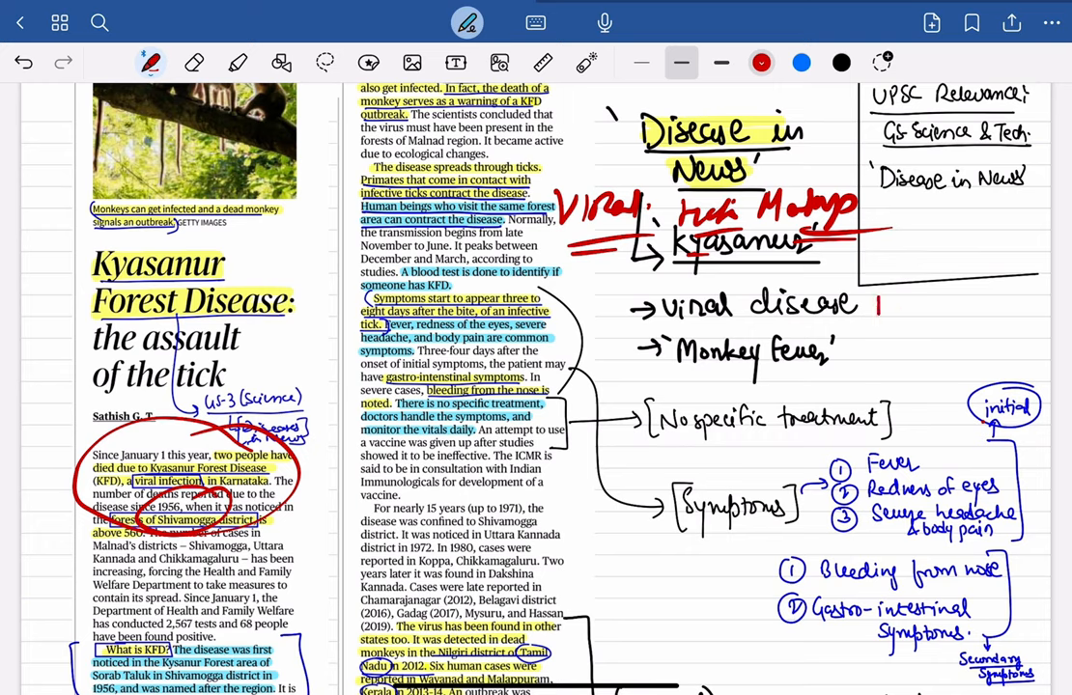
drag(873, 319, 1004, 313)
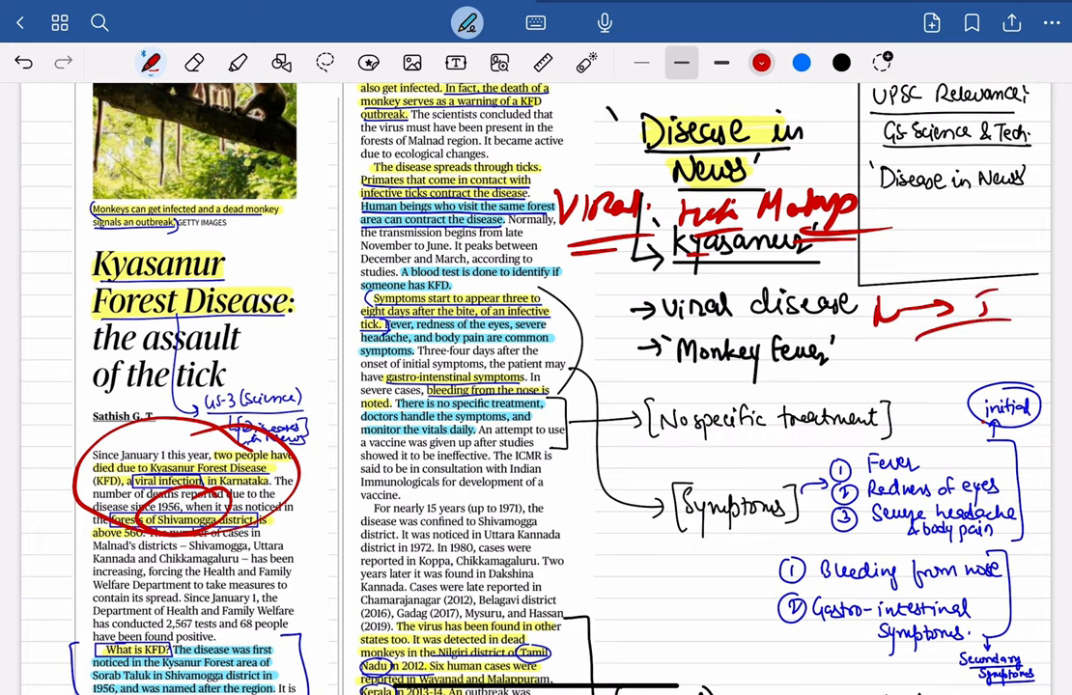